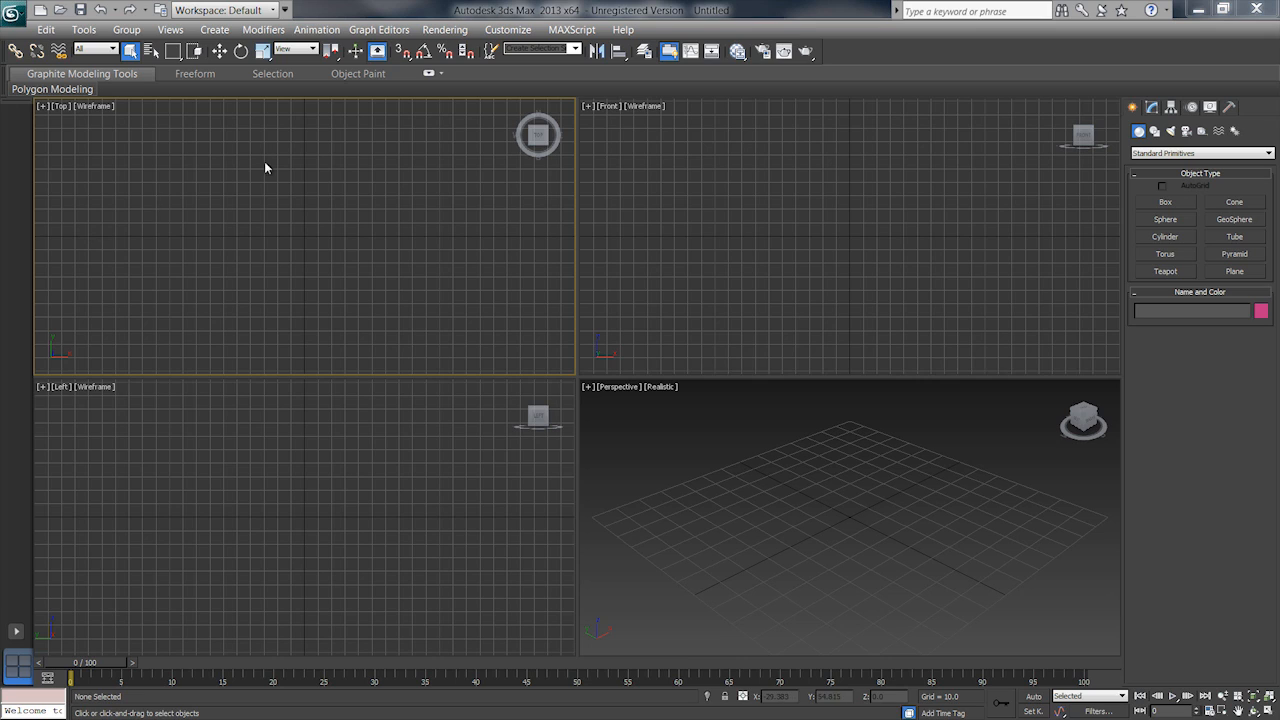
mouse_move(2, 347)
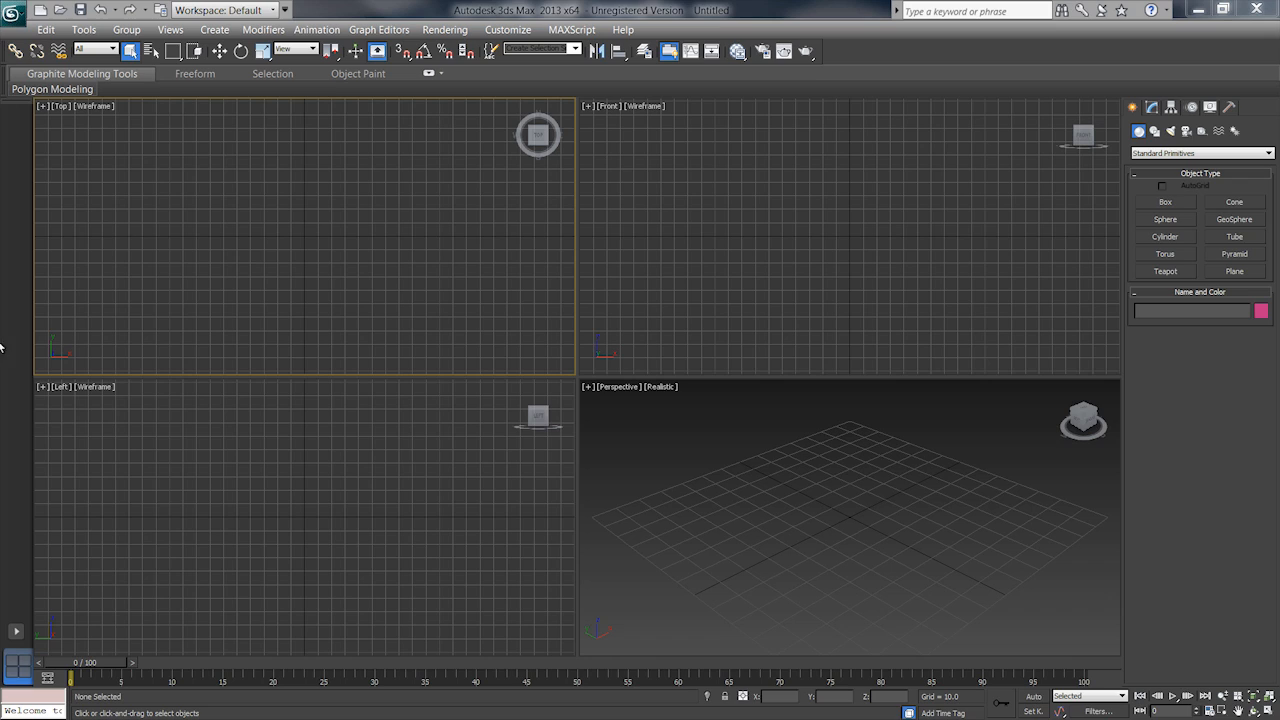
mouse_move(1001, 61)
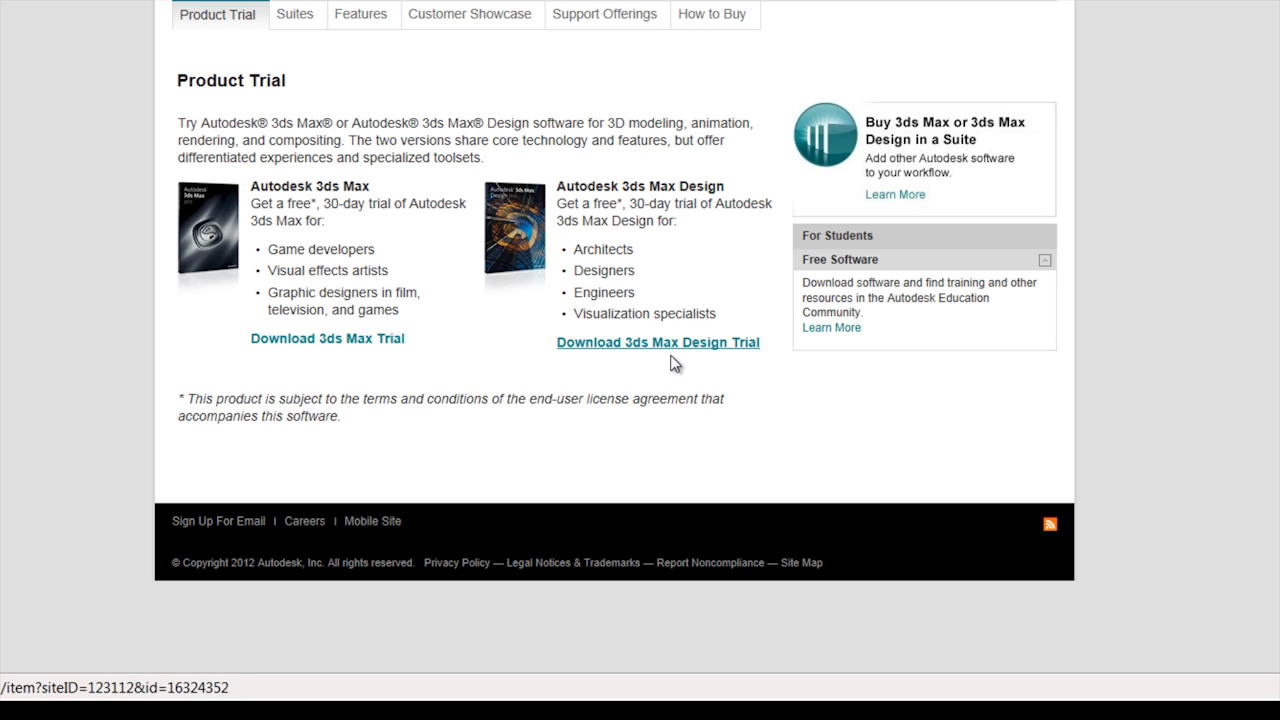
mouse_move(503, 308)
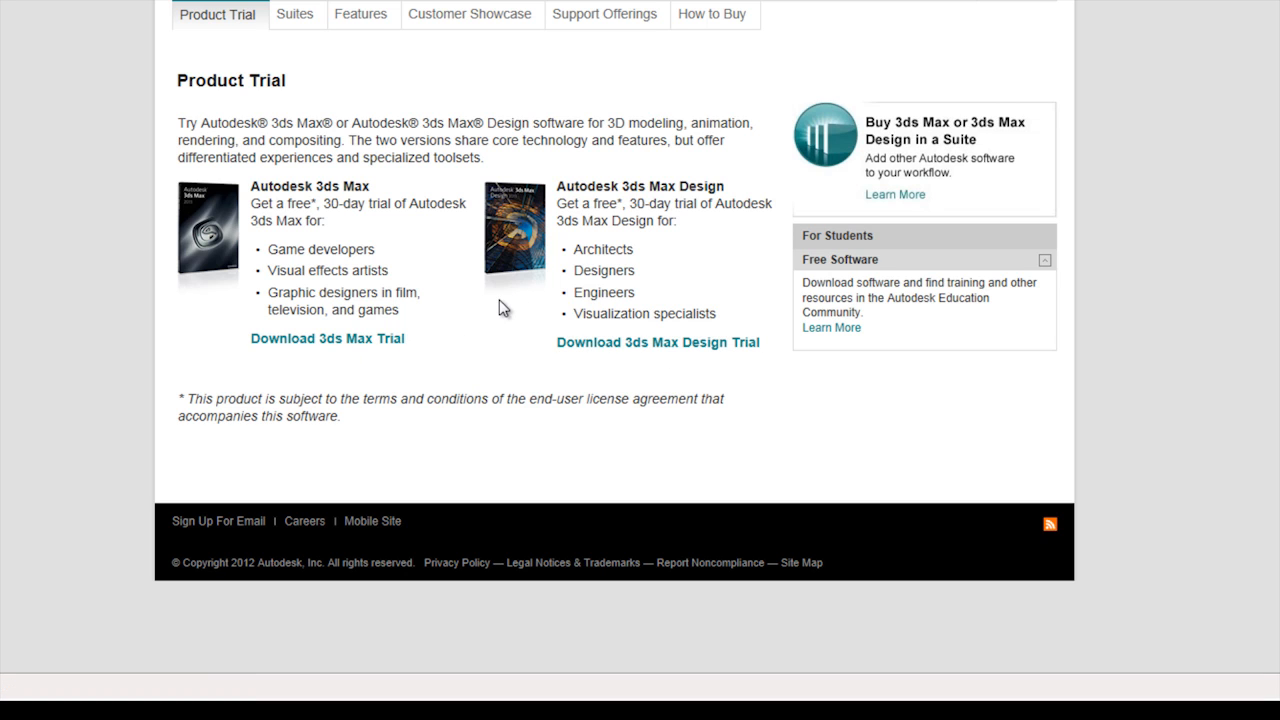
mouse_move(447, 273)
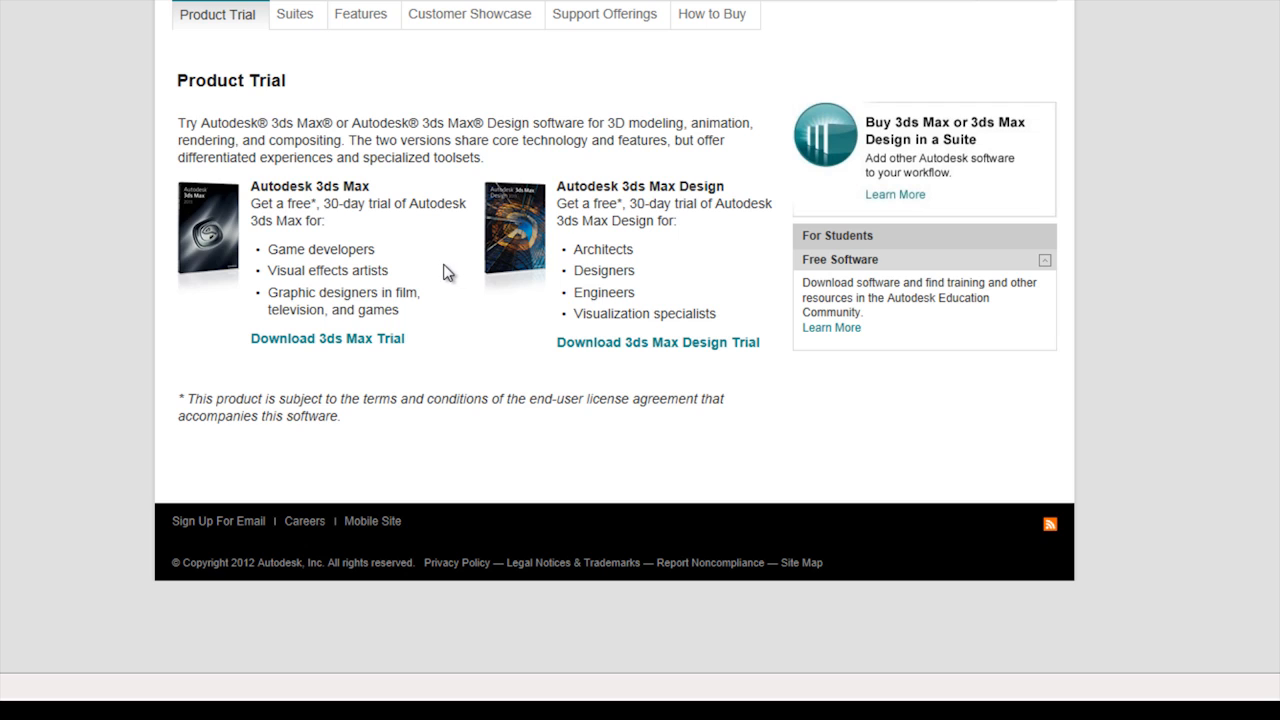
mouse_move(505, 283)
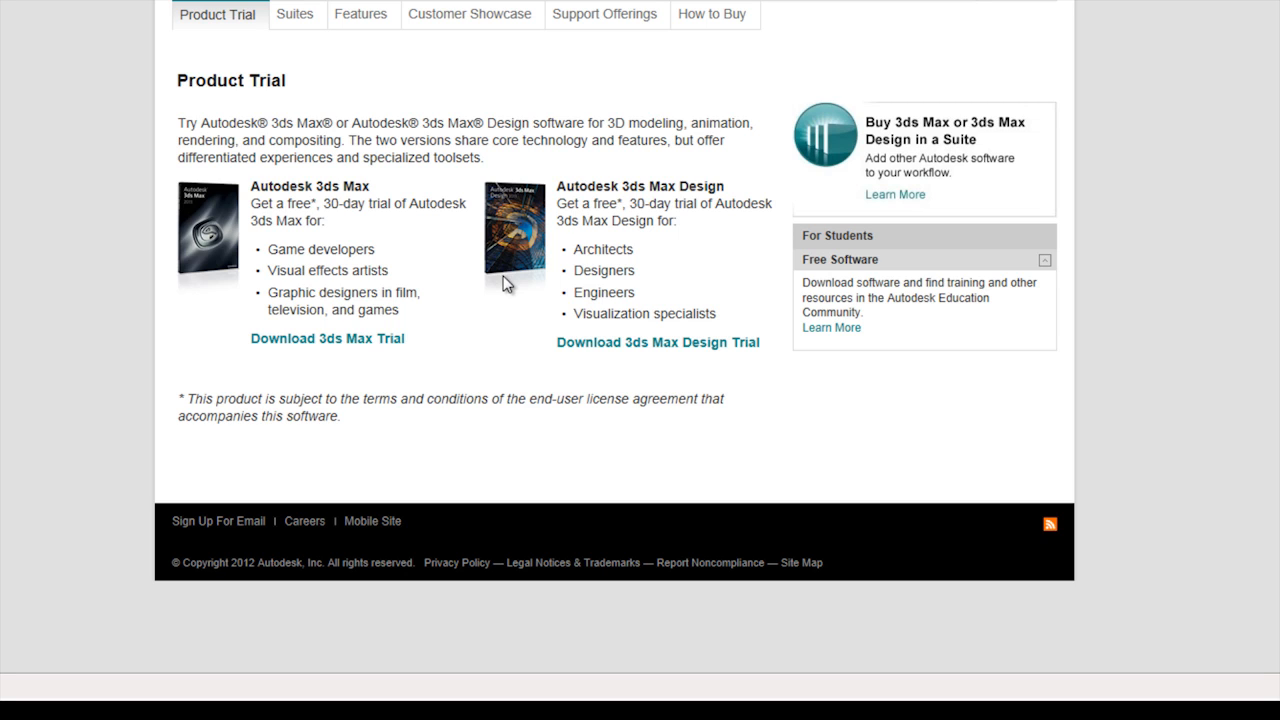
mouse_move(465, 256)
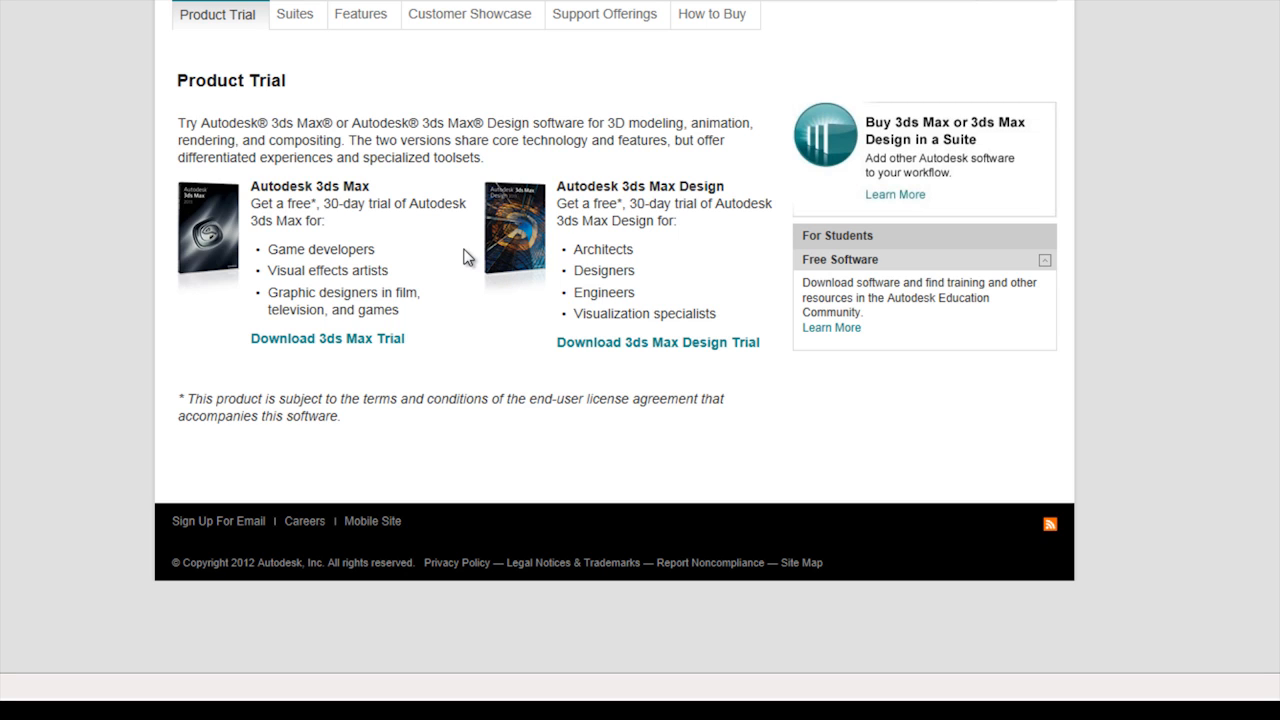
mouse_move(505, 175)
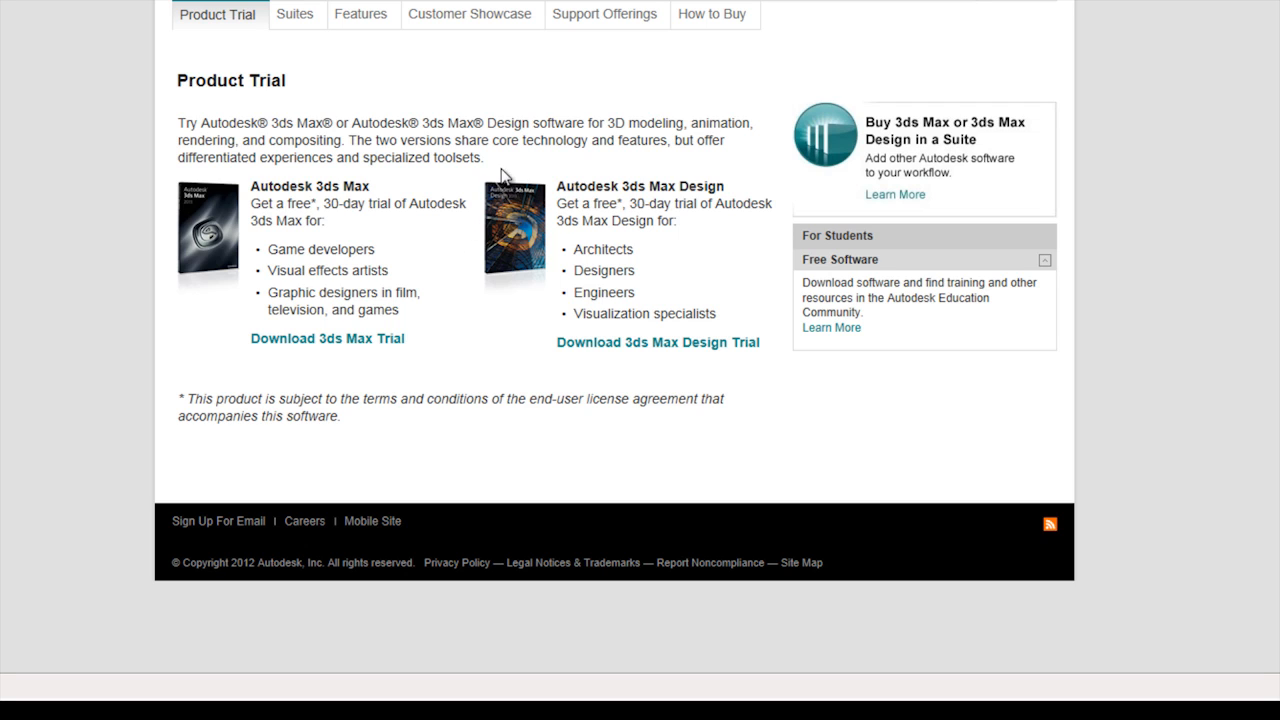
mouse_move(998, 68)
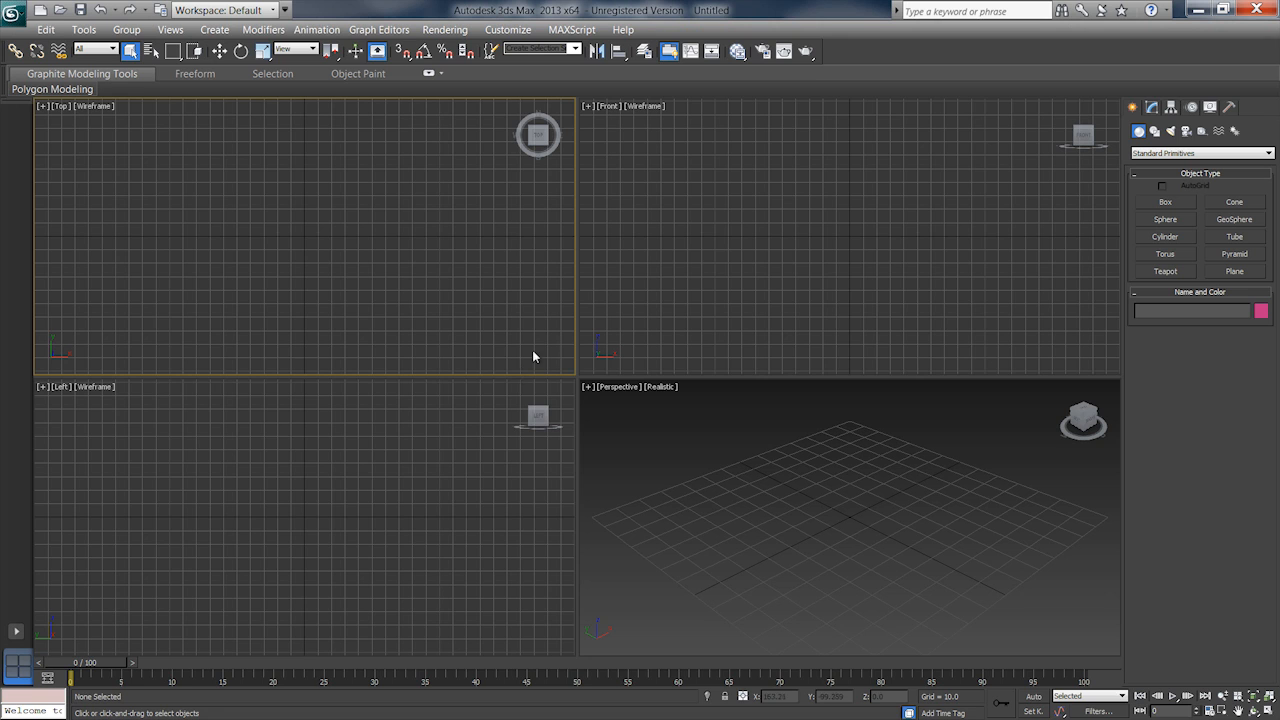
Show the Open File dialog listing the .max scenes, then close it, leaving the empty scene
left_click(108, 18)
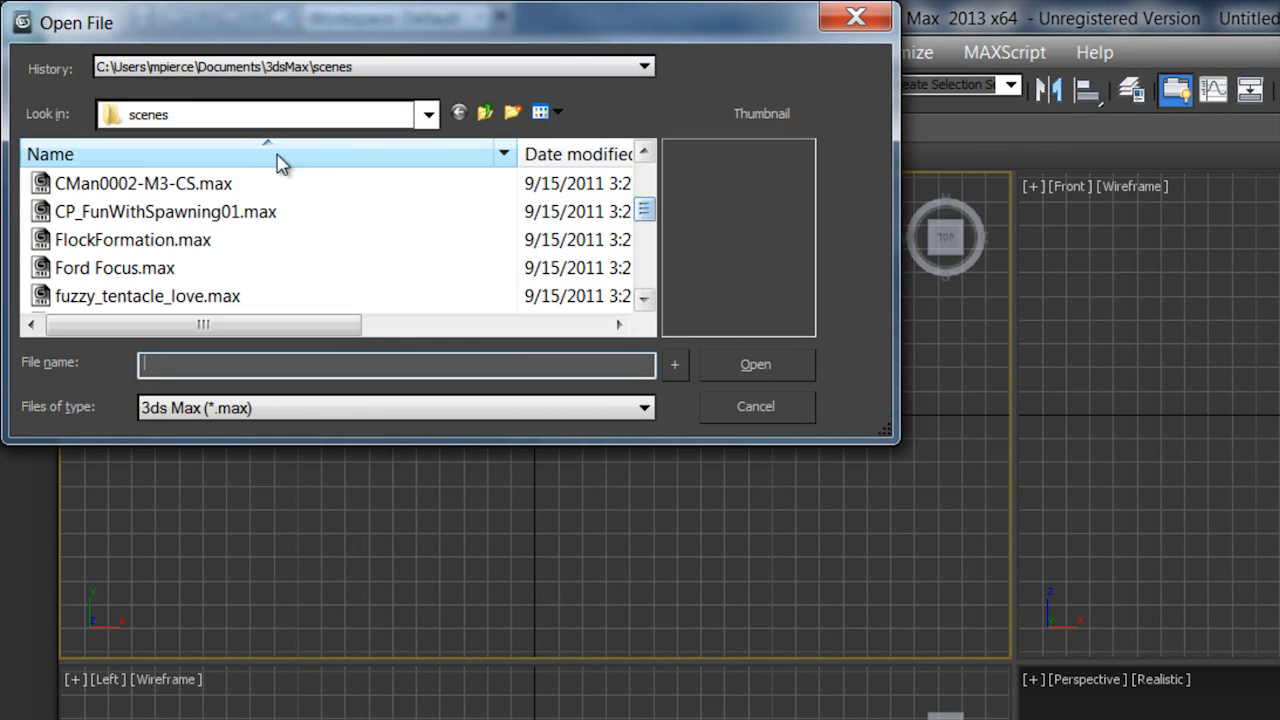
mouse_move(310, 252)
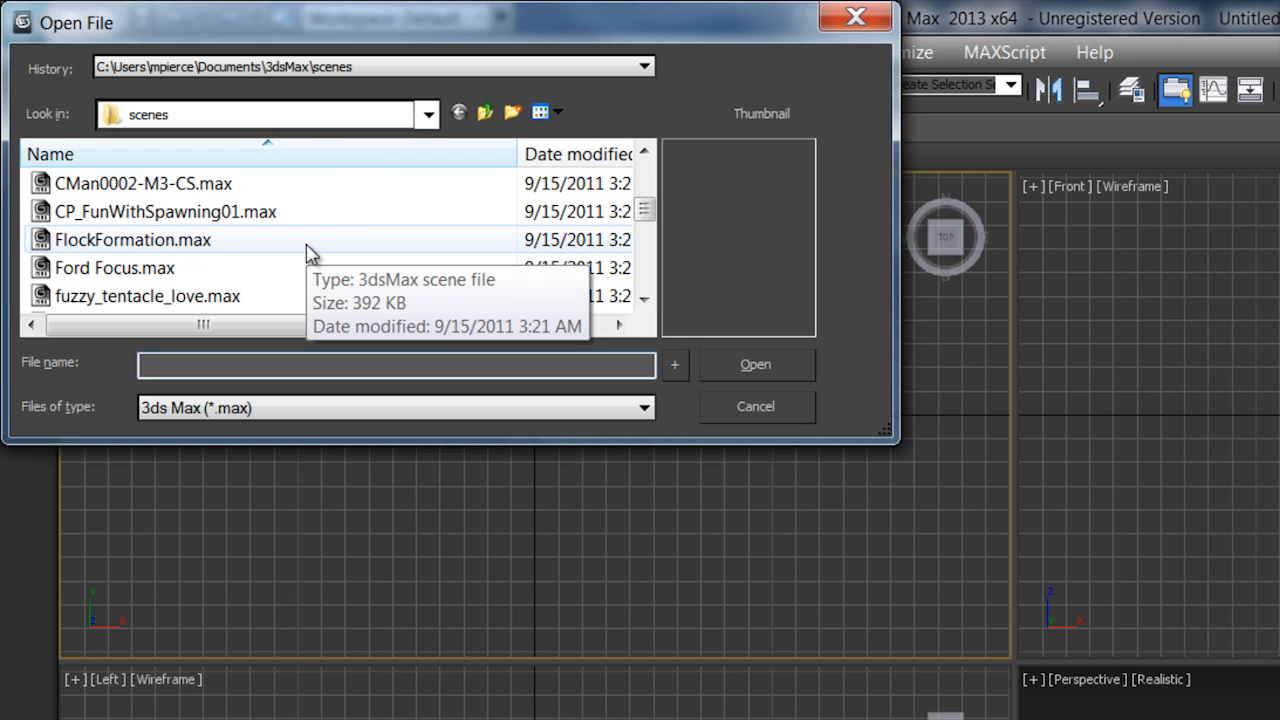
mouse_move(368, 350)
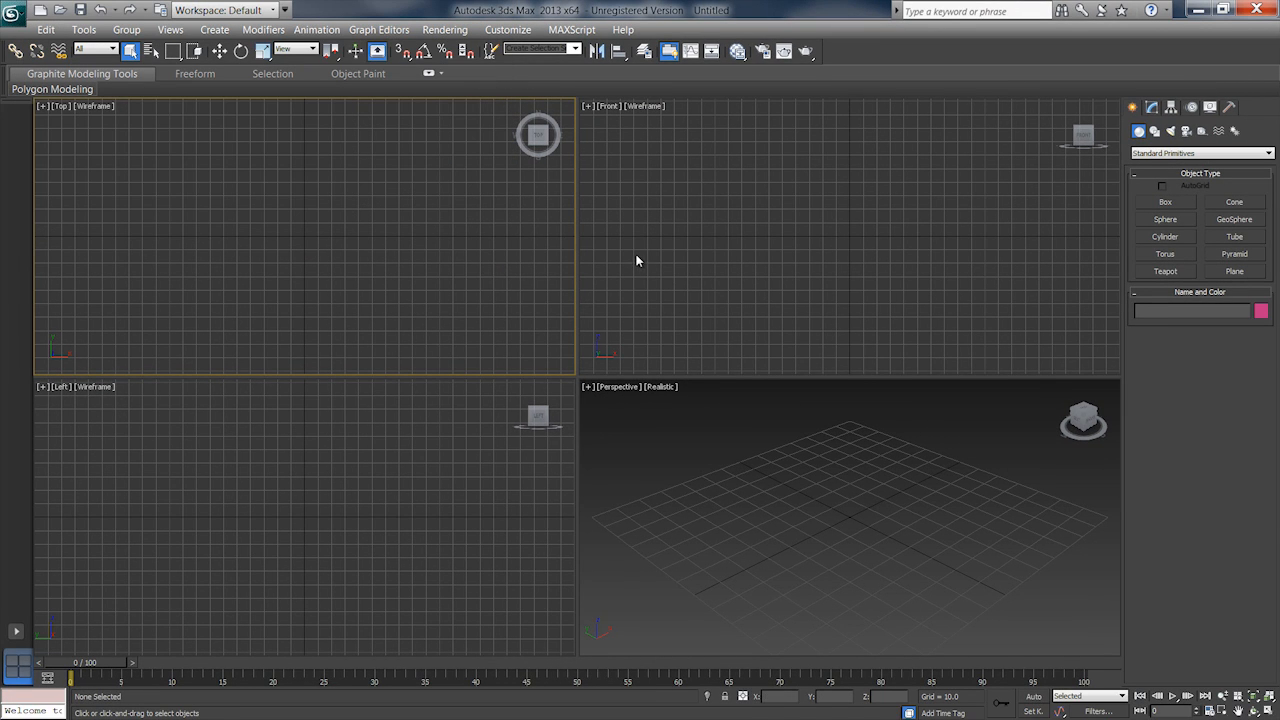
mouse_move(658, 323)
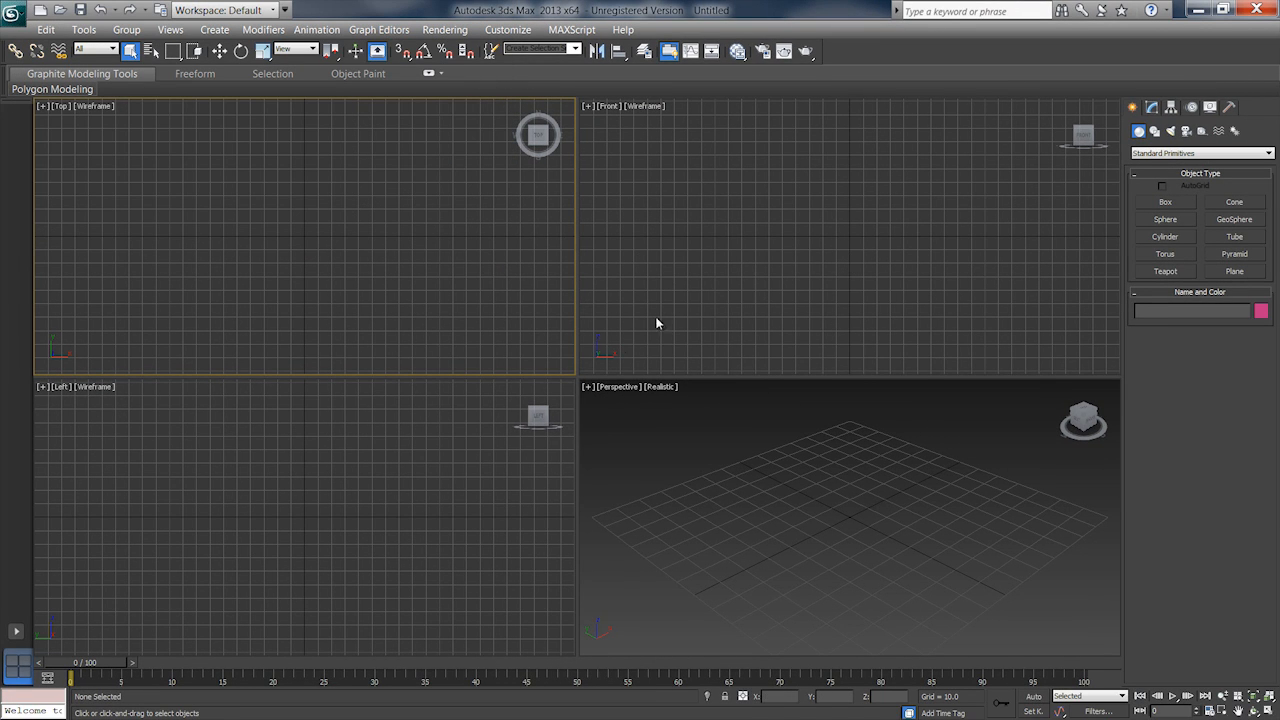
mouse_move(604, 531)
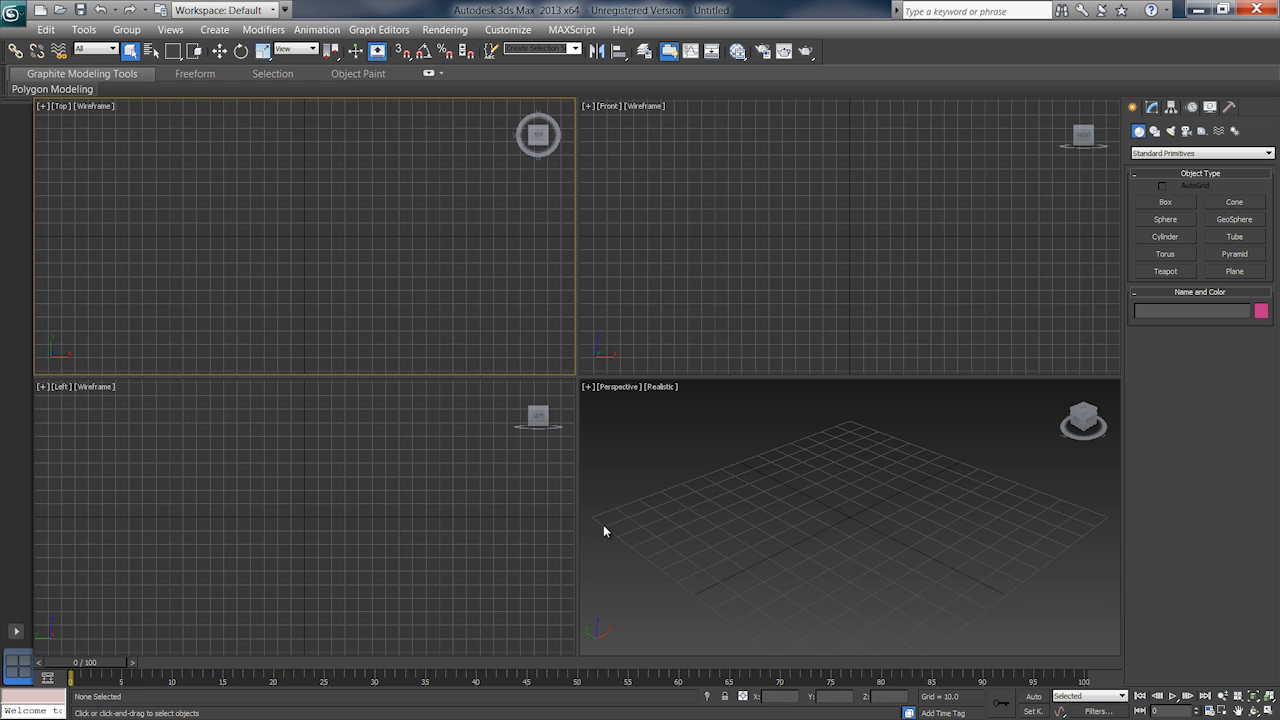